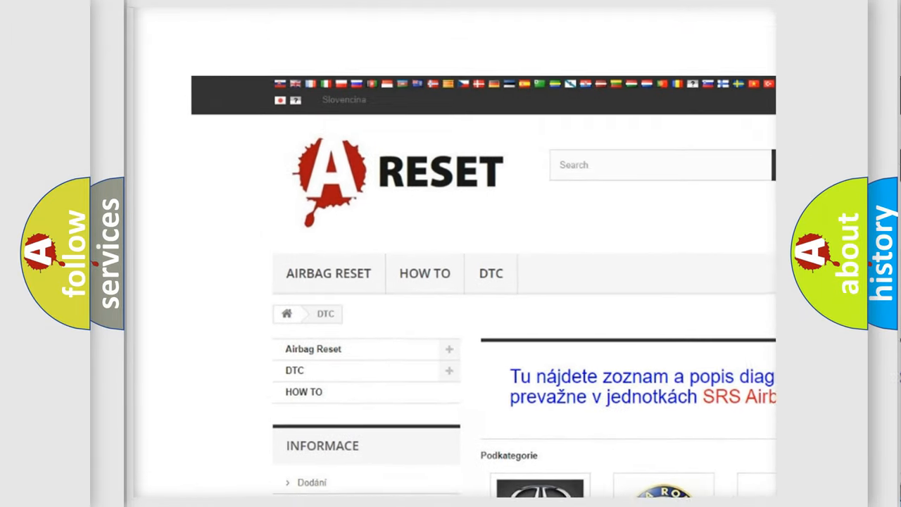
# - Navigate from the DTC category page to the Fiat DTC page and review its fault code list
pyautogui.scroll(-3)
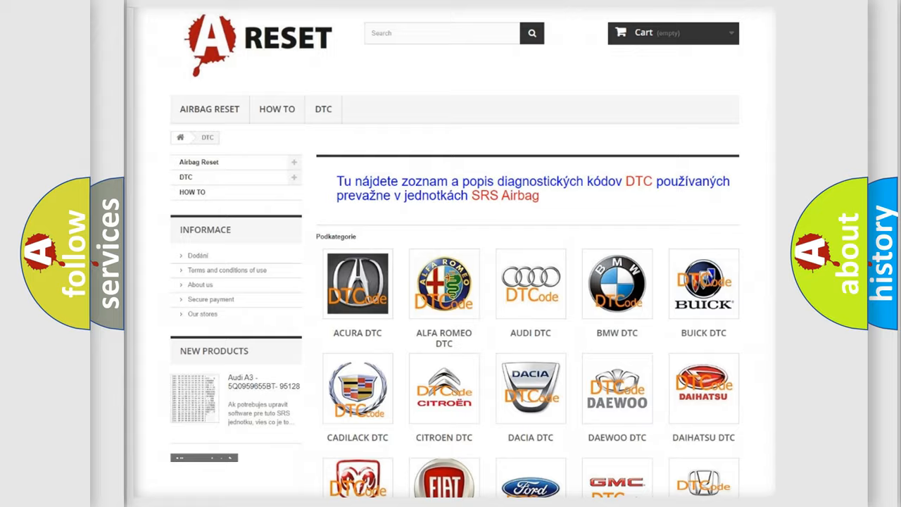
pyautogui.scroll(-3)
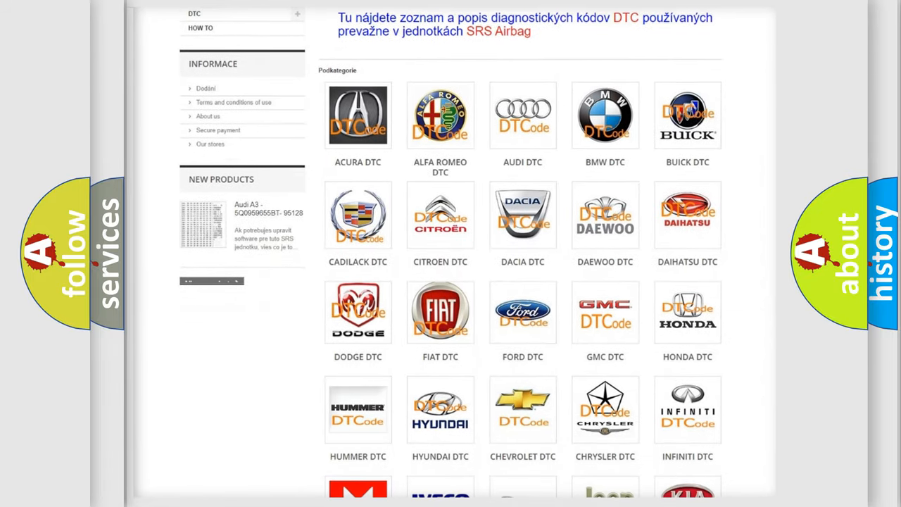
pyautogui.moveTo(439, 314)
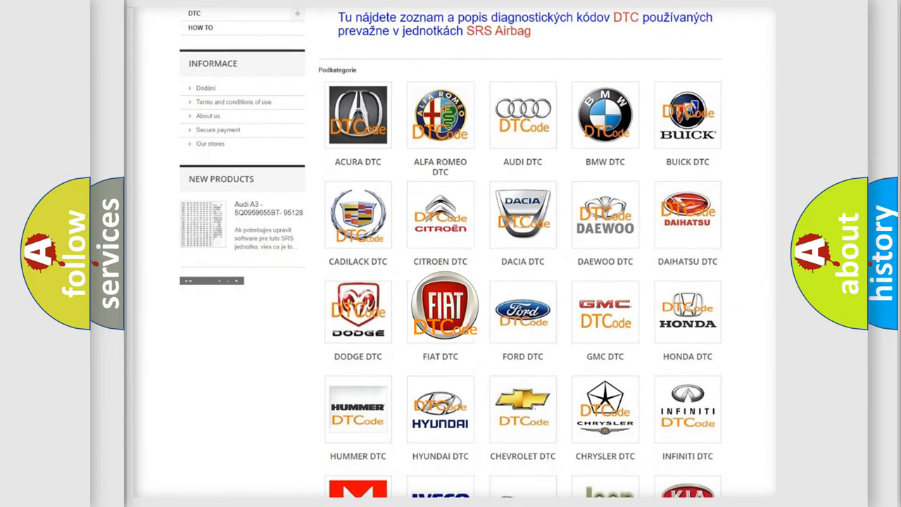
pyautogui.click(440, 310)
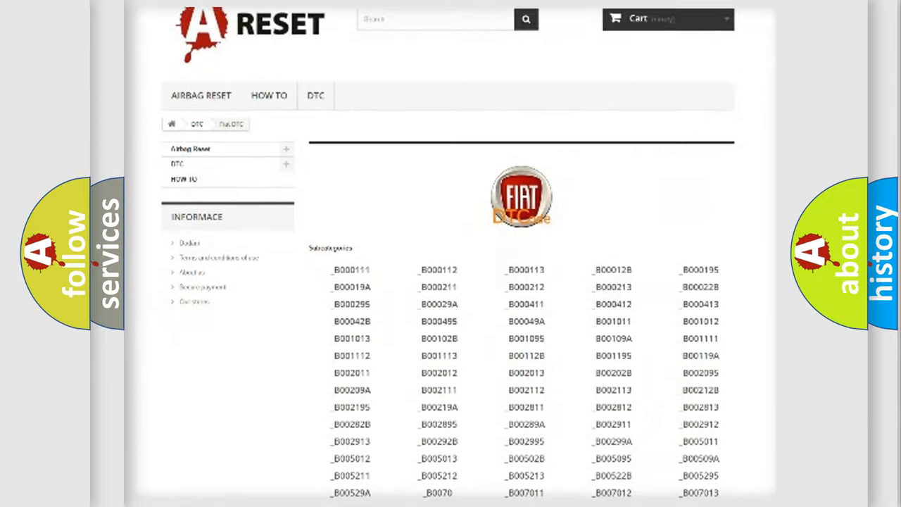
pyautogui.scroll(-3)
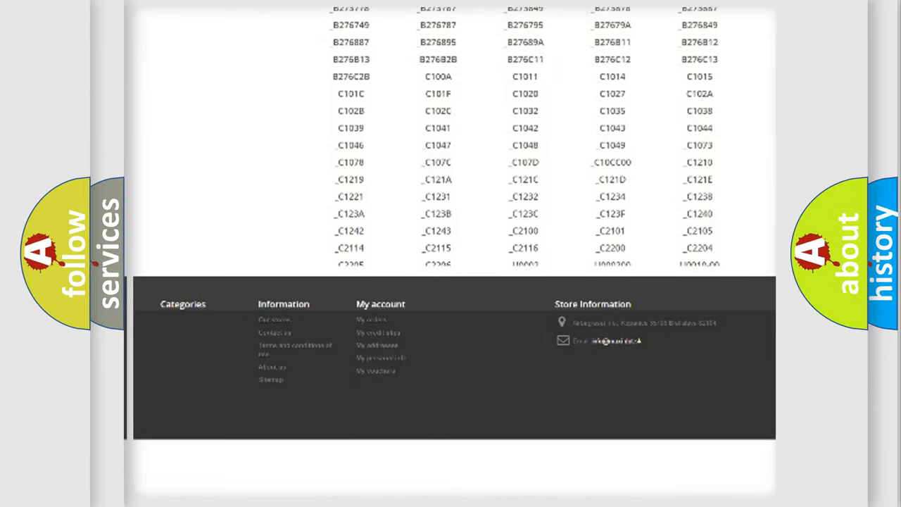